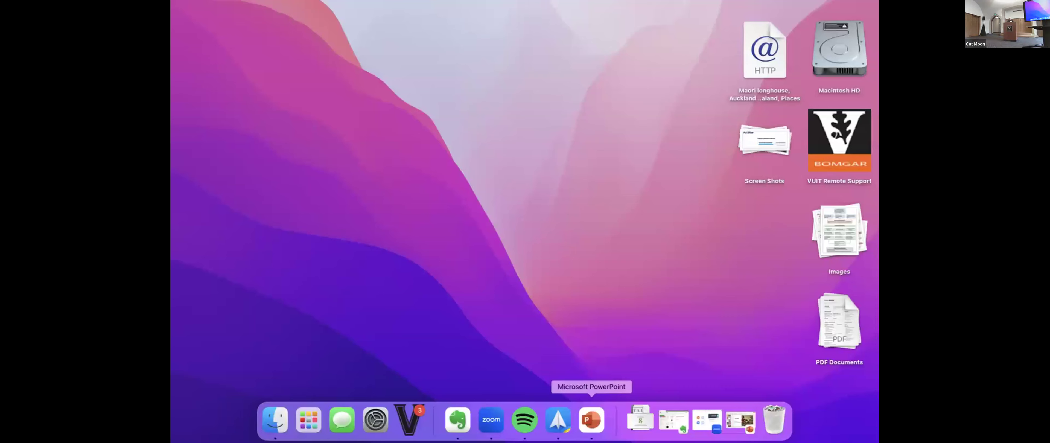
Bring up the law-and-technology deck from the Dock, showing title slide 1 of 18 in Presenter View.
left_click(592, 420)
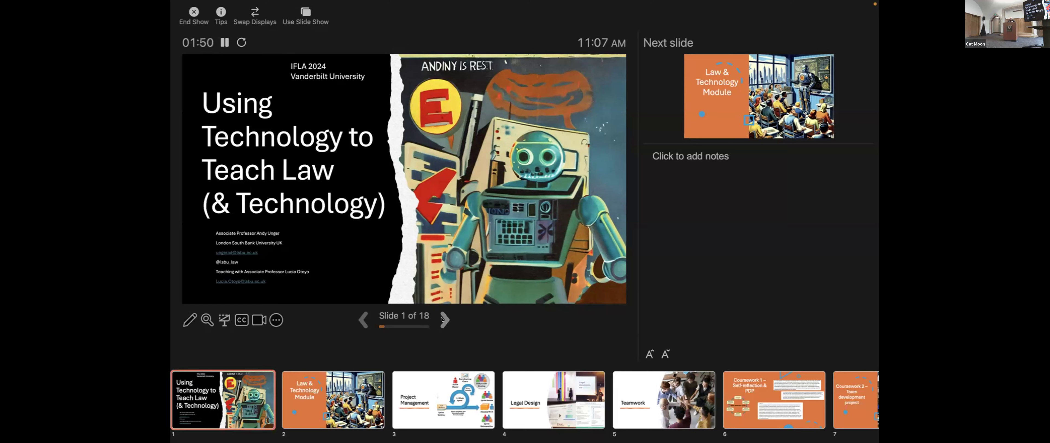
Advance through the Law & Technology Module and Project Management slides towards slide 5, Teamwork.
left_click(444, 320)
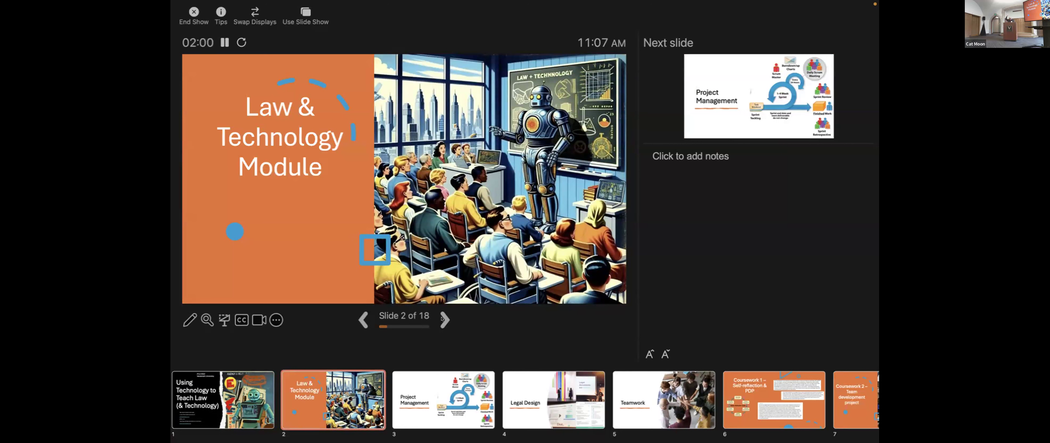
left_click(444, 319)
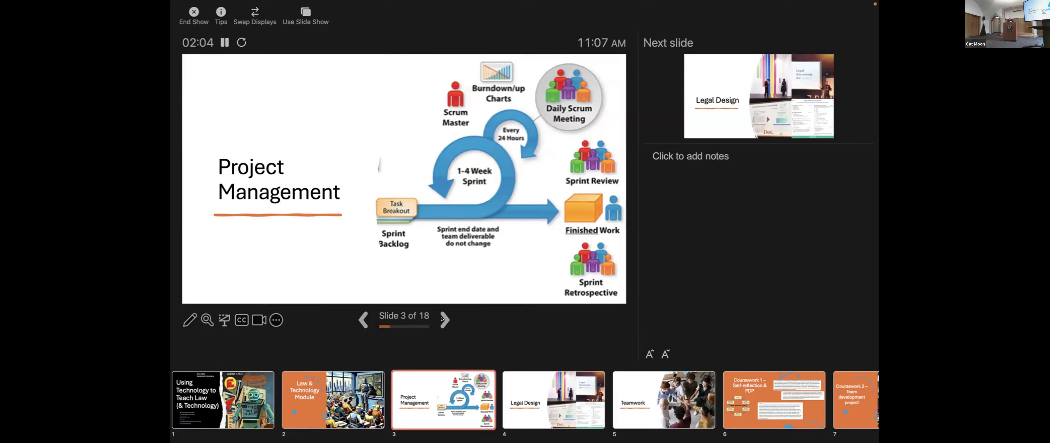
left_click(445, 320)
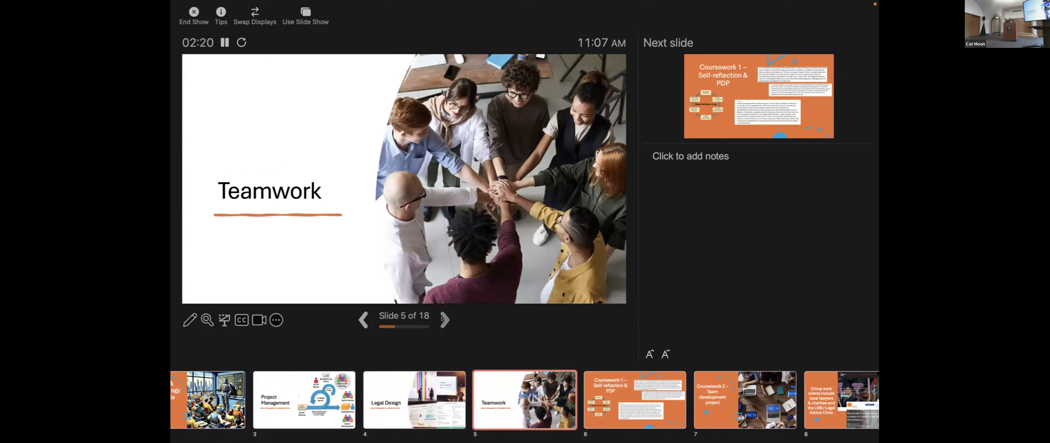
Advance through Coursework 1 and Coursework 2 to slide 8, the group work clients slide.
left_click(444, 320)
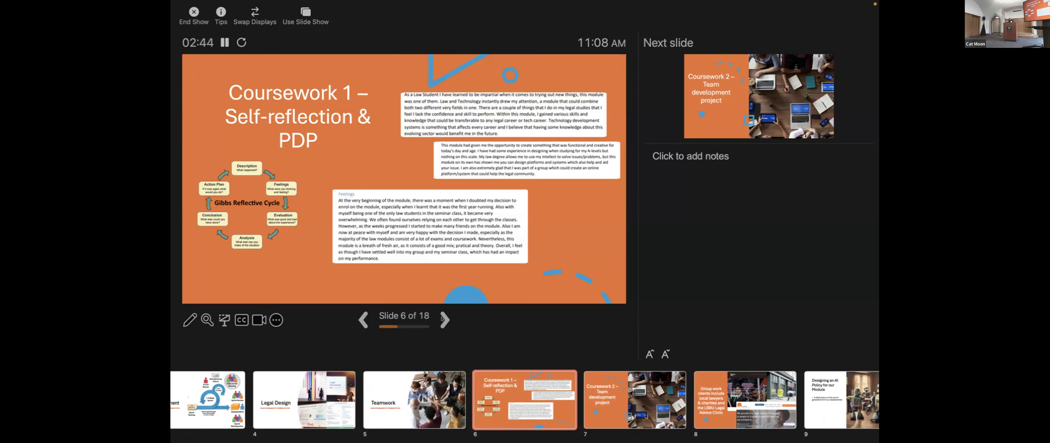
left_click(445, 320)
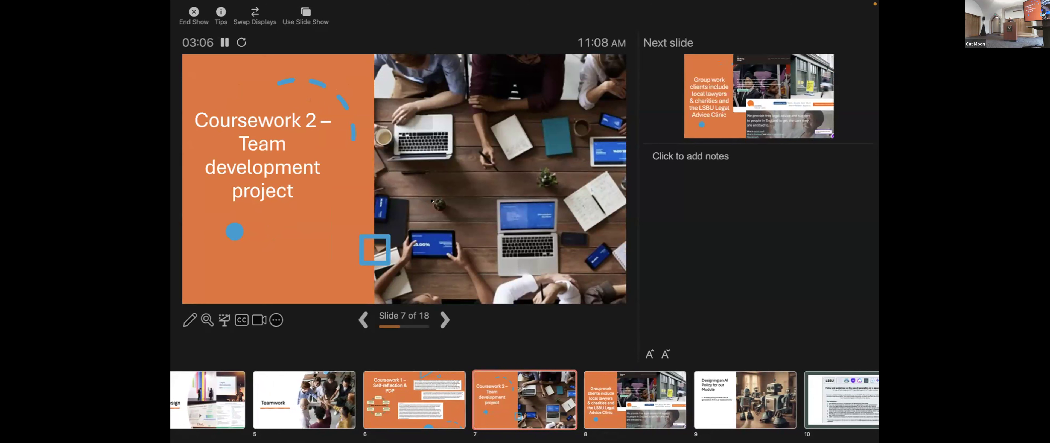
mouse_move(496, 319)
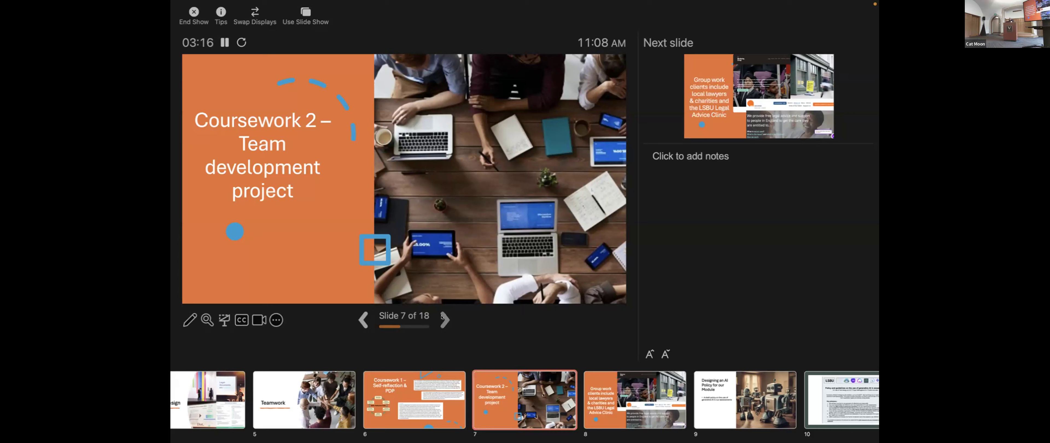
left_click(445, 319)
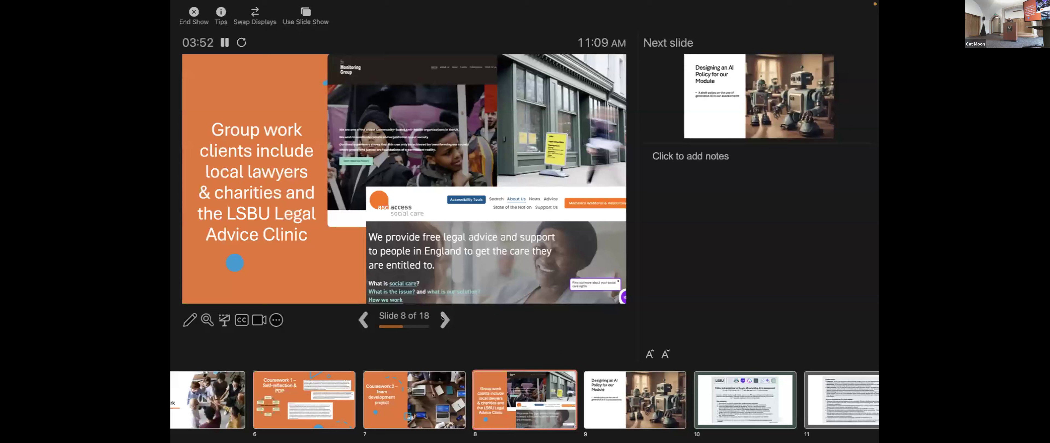
Advance through the AI policy slide to slide 10, policy and guidelines on generative AI in assessment.
left_click(444, 320)
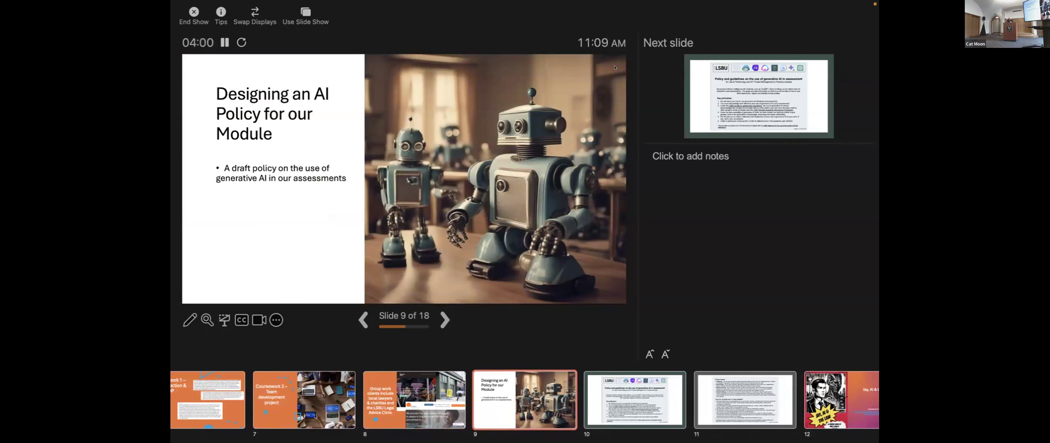
mouse_move(558, 333)
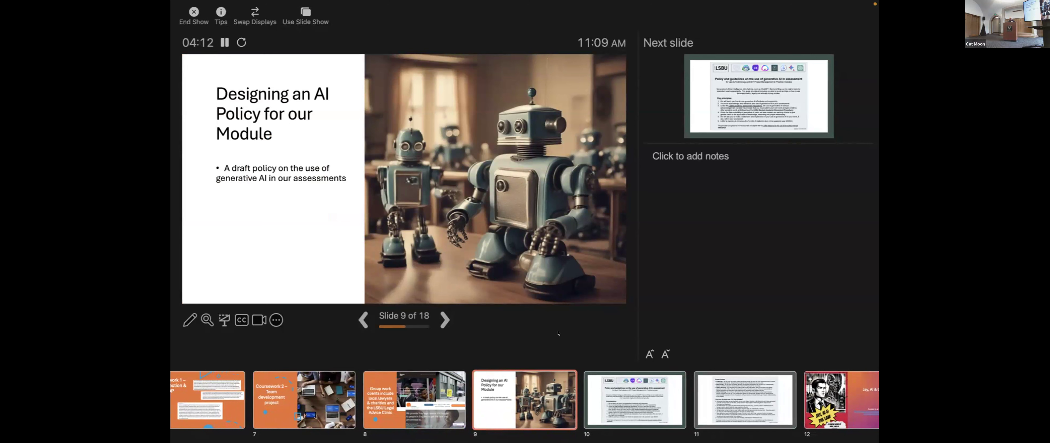
mouse_move(481, 305)
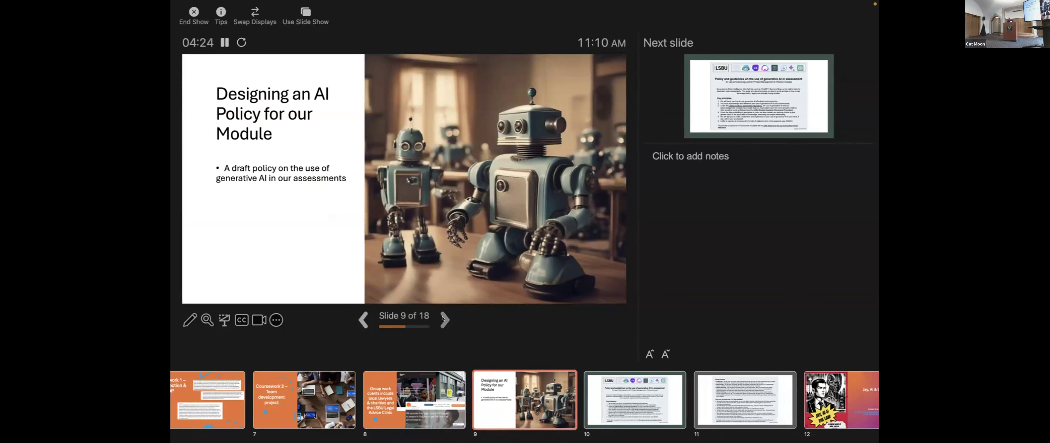
left_click(446, 320)
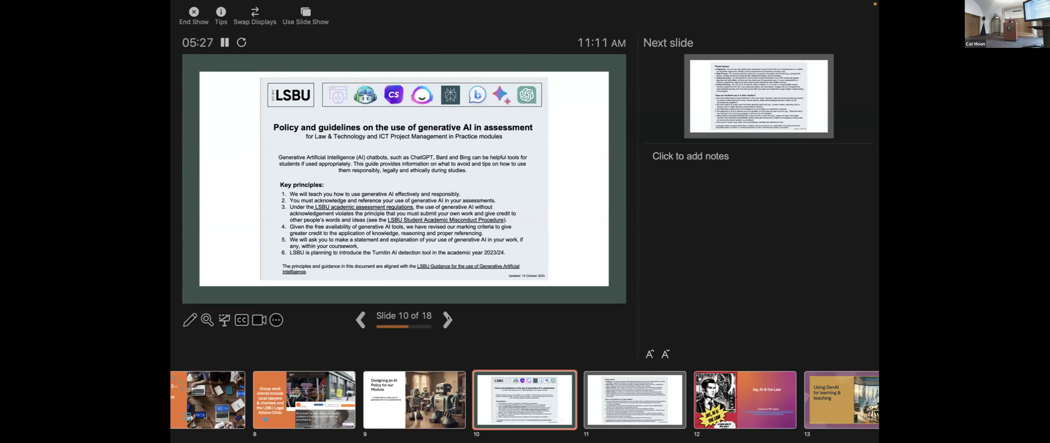
Advance past the AI usage guidance slide to slide 12, Jay, AI & the Law.
left_click(448, 320)
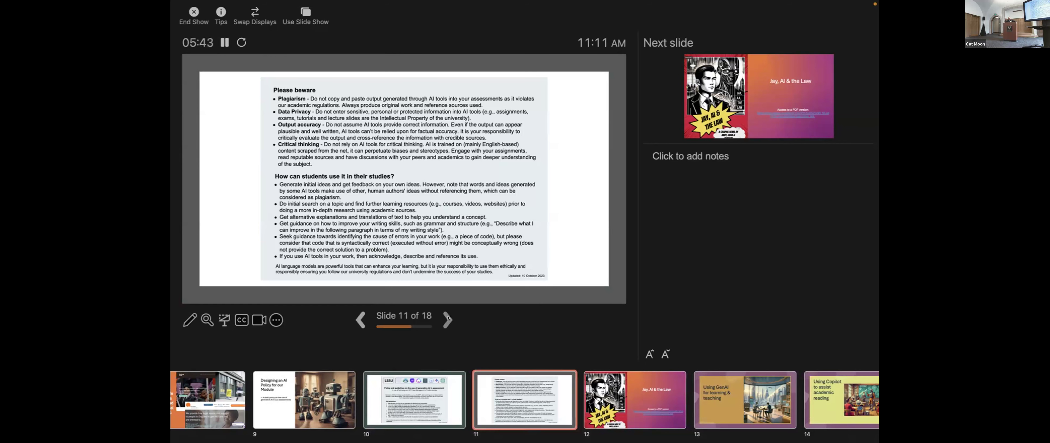
left_click(447, 320)
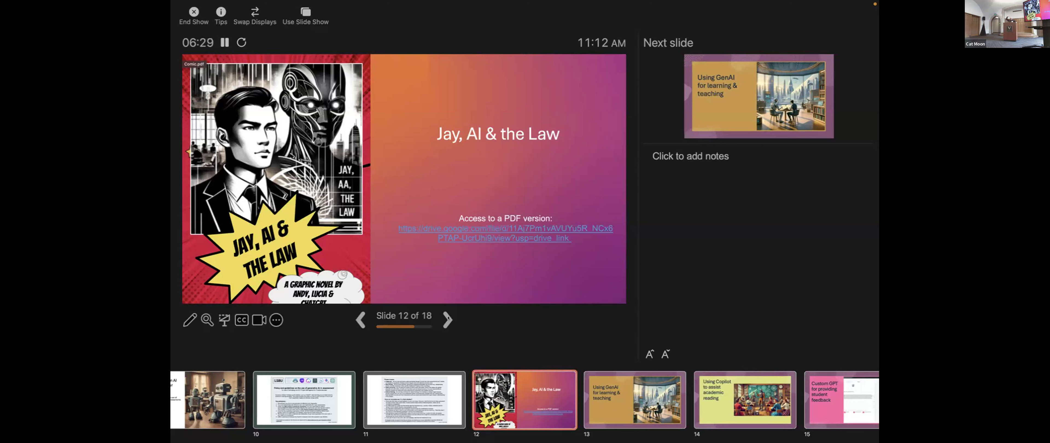
Advance to slide 13, Using GenAI for learning & teaching.
left_click(447, 320)
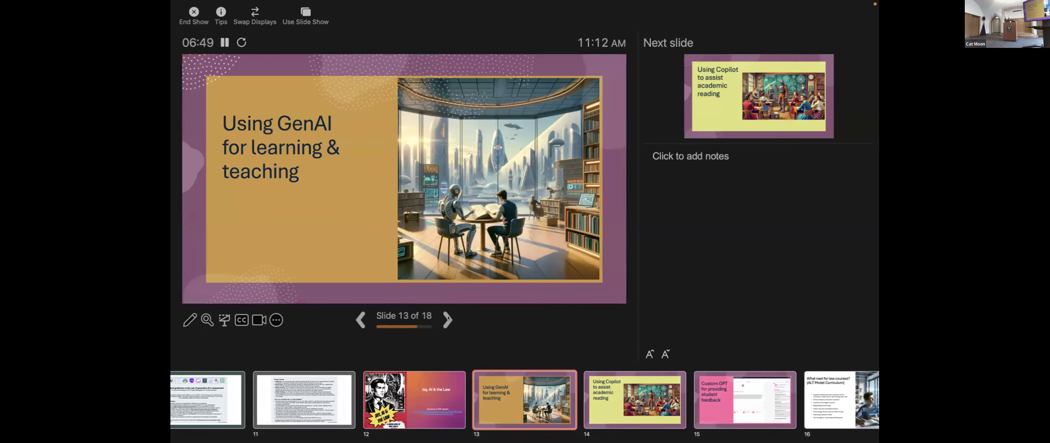
Advance to slide 14, Using Copilot to assist academic reading.
left_click(448, 320)
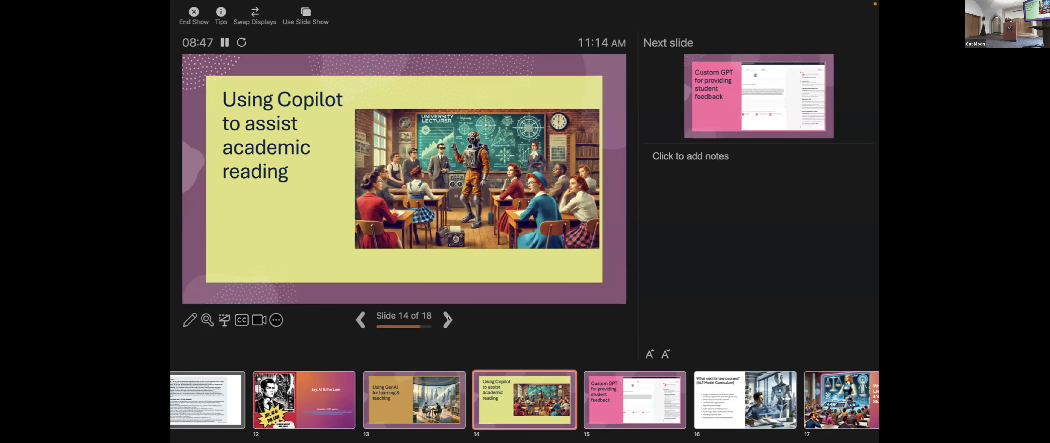
Reach slide 17, What next for Law Teachers and Students?, briefly stepping back to slide 14 on the way.
left_click(448, 319)
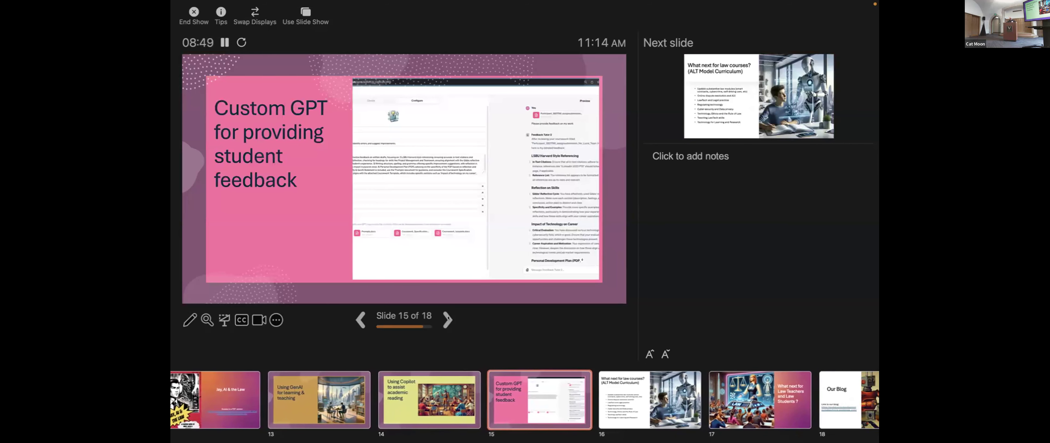
left_click(448, 319)
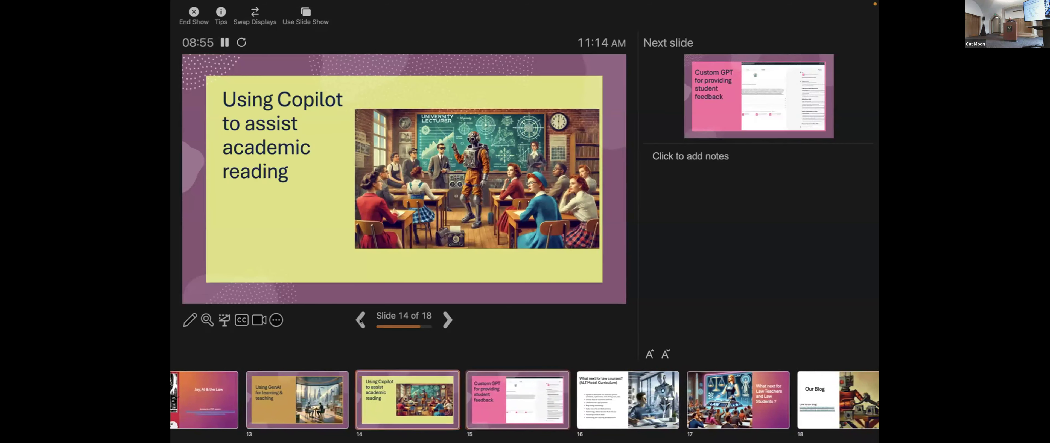
left_click(447, 320)
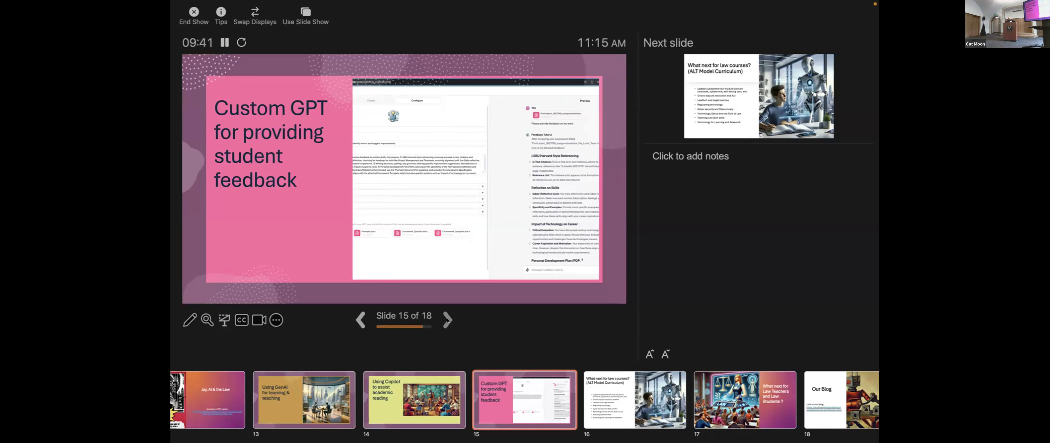
left_click(447, 320)
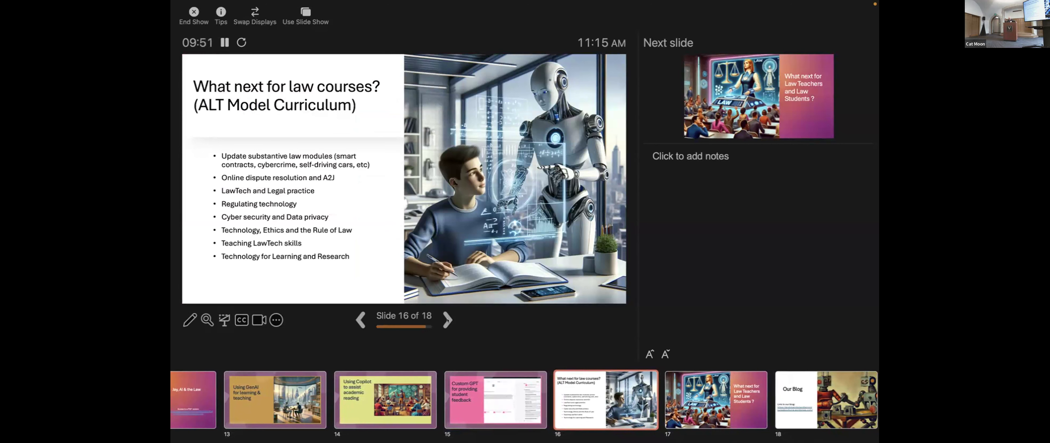
left_click(447, 320)
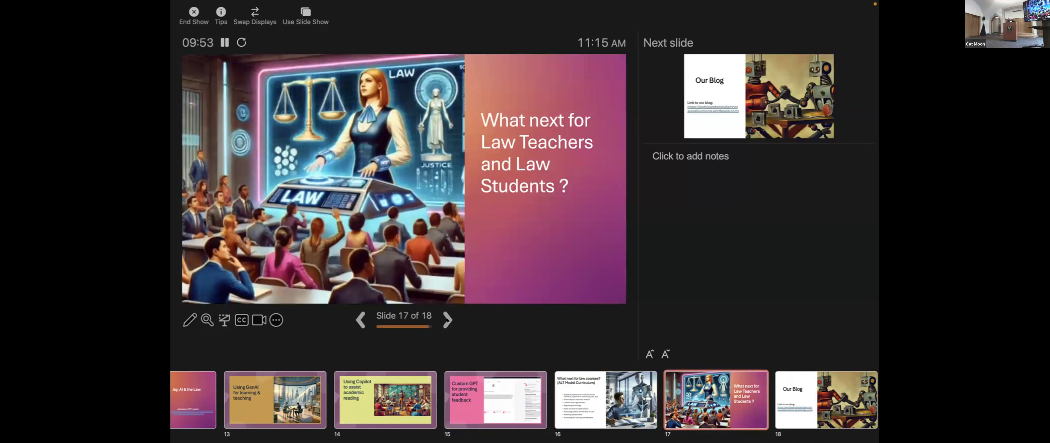